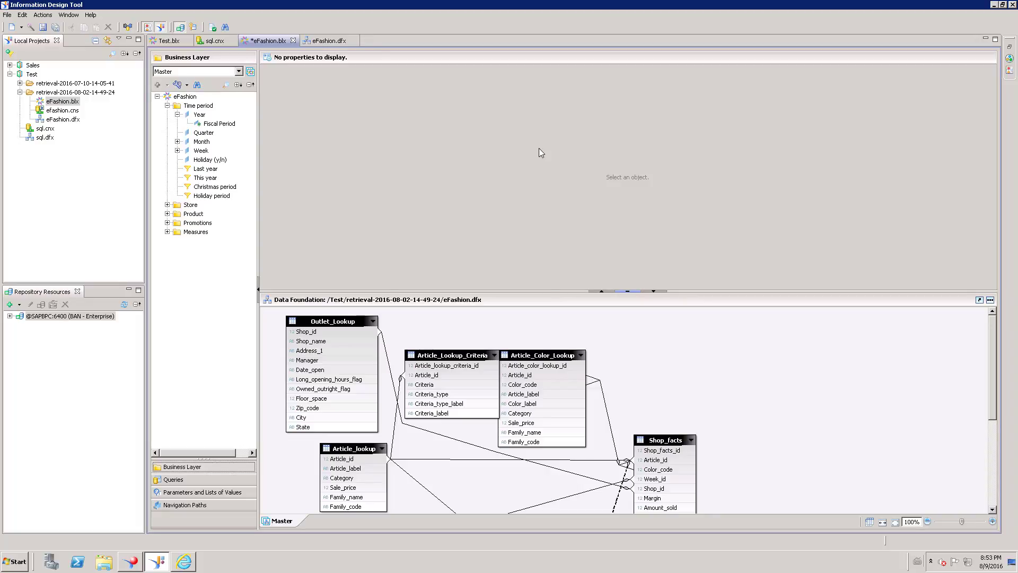
mouse_move(525, 85)
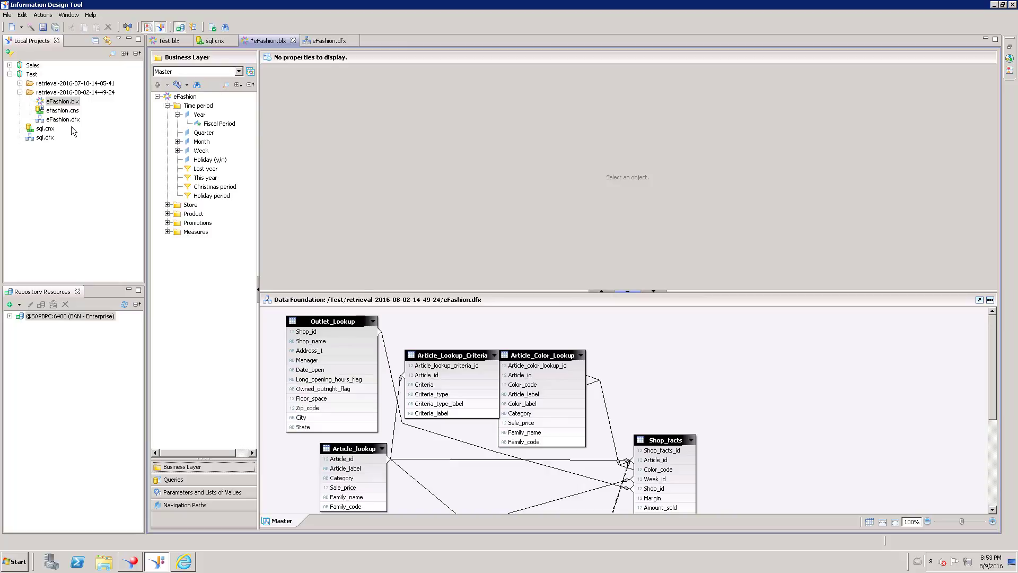
Insert a new custom navigation path in the eFashion business layer's Navigation Paths pane
left_click(158, 96)
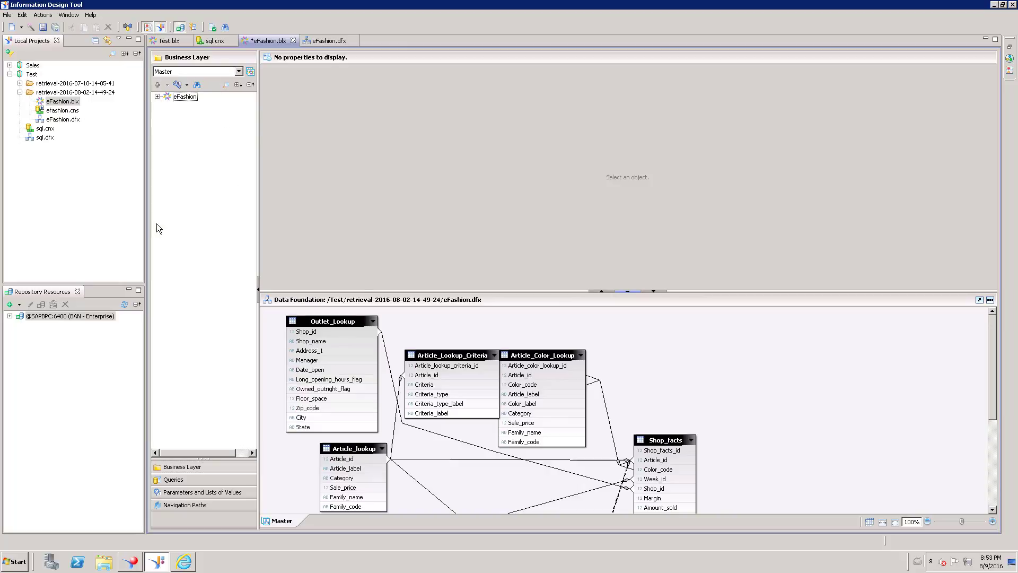
left_click(157, 97)
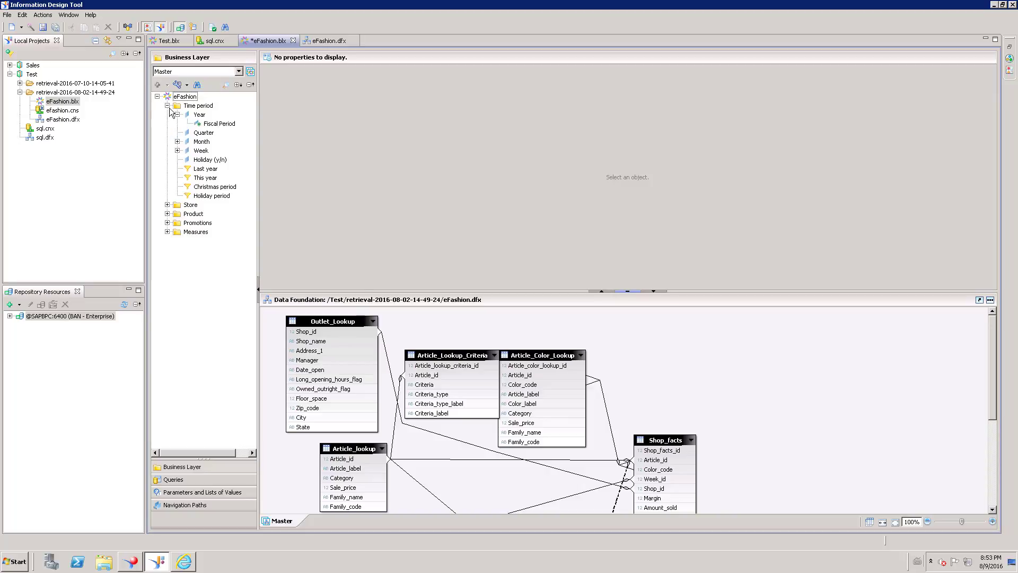
mouse_move(171, 129)
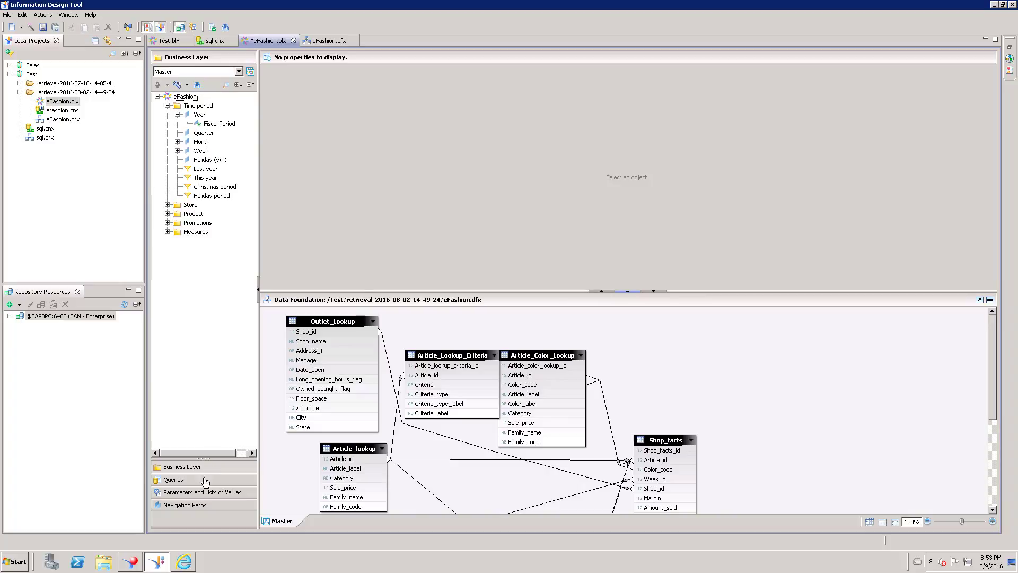
mouse_move(205, 533)
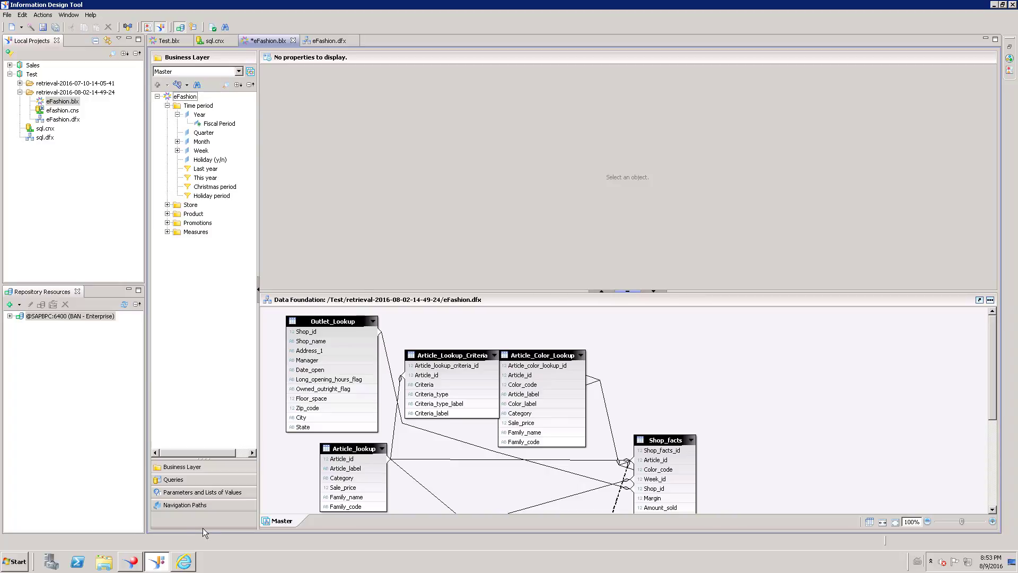
mouse_move(189, 522)
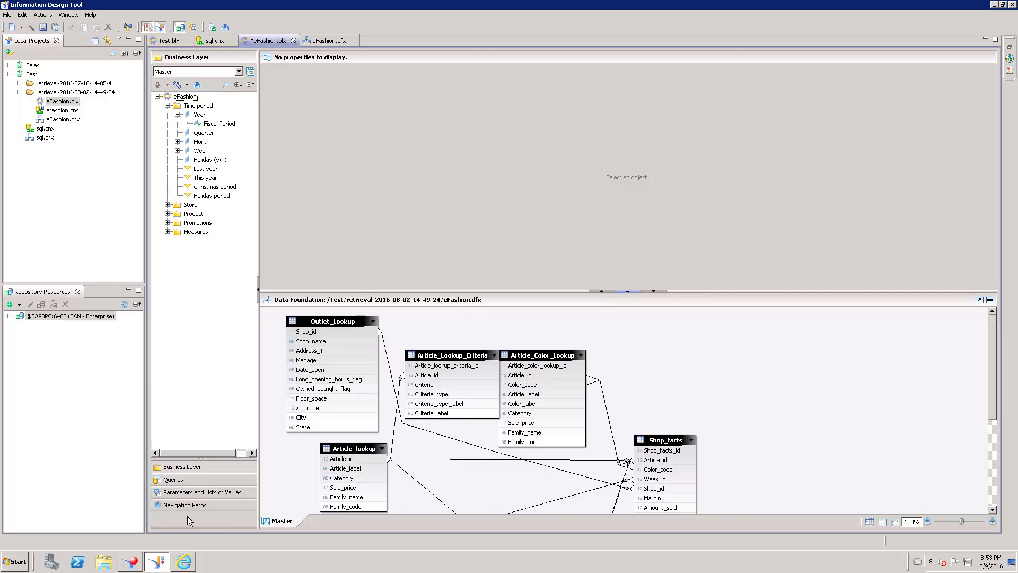
mouse_move(210, 521)
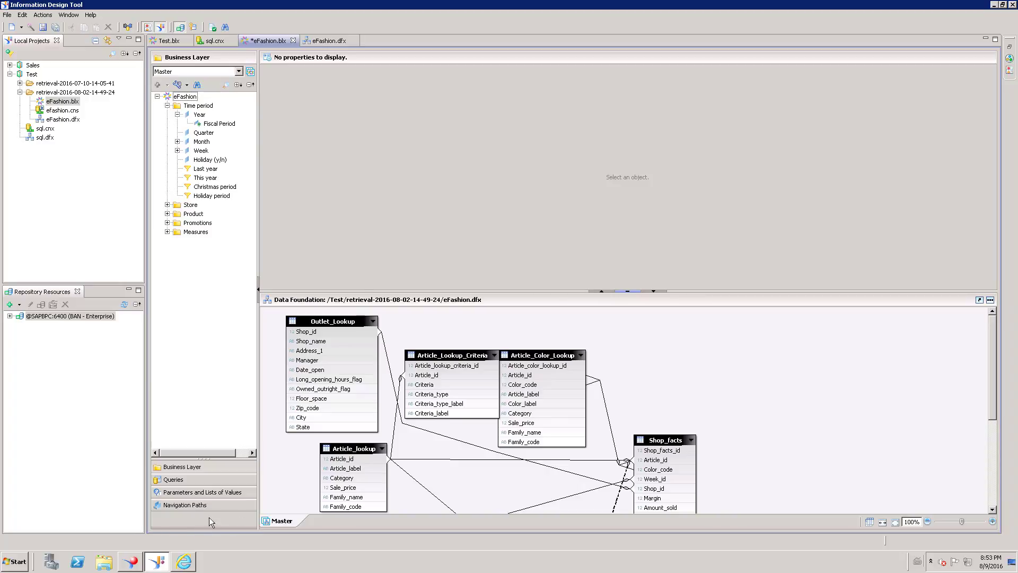
left_click(183, 504)
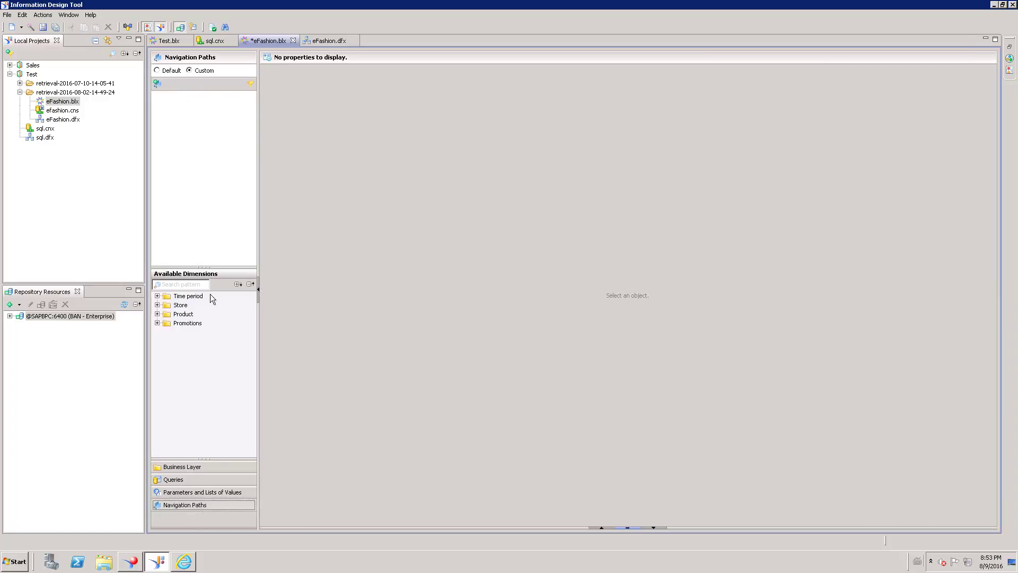
mouse_move(158, 83)
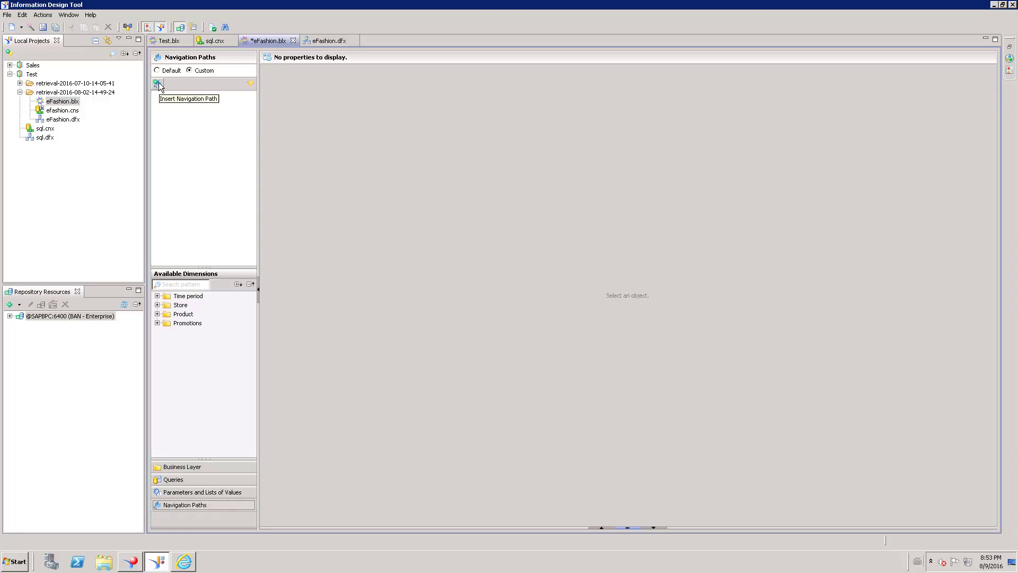
left_click(157, 83)
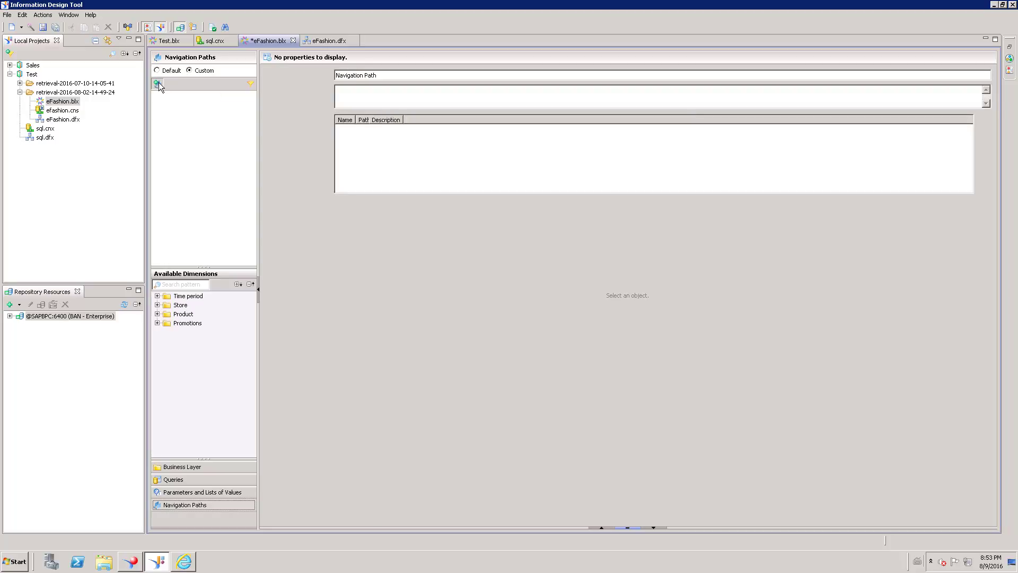
left_click(157, 83)
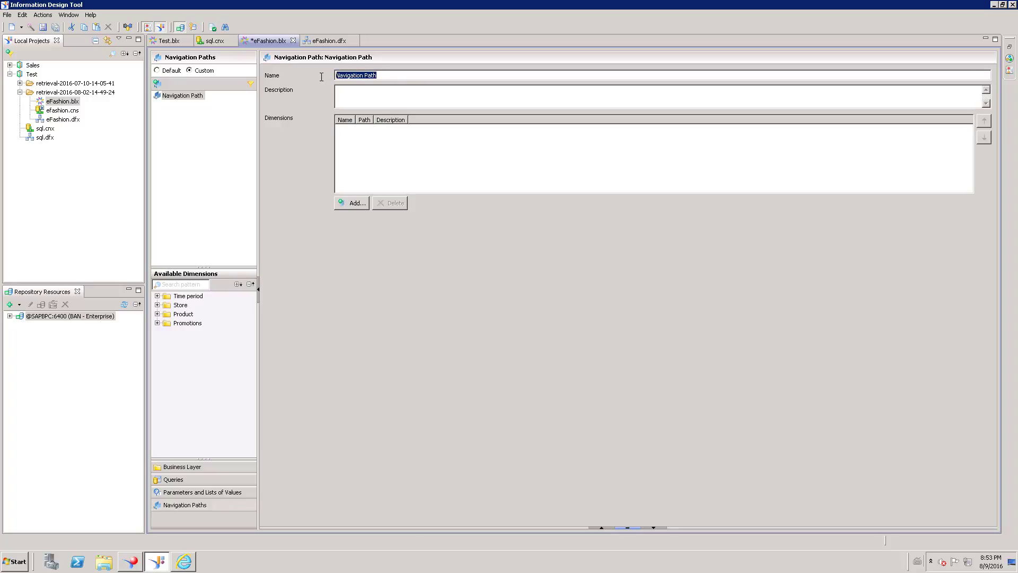
mouse_move(351, 126)
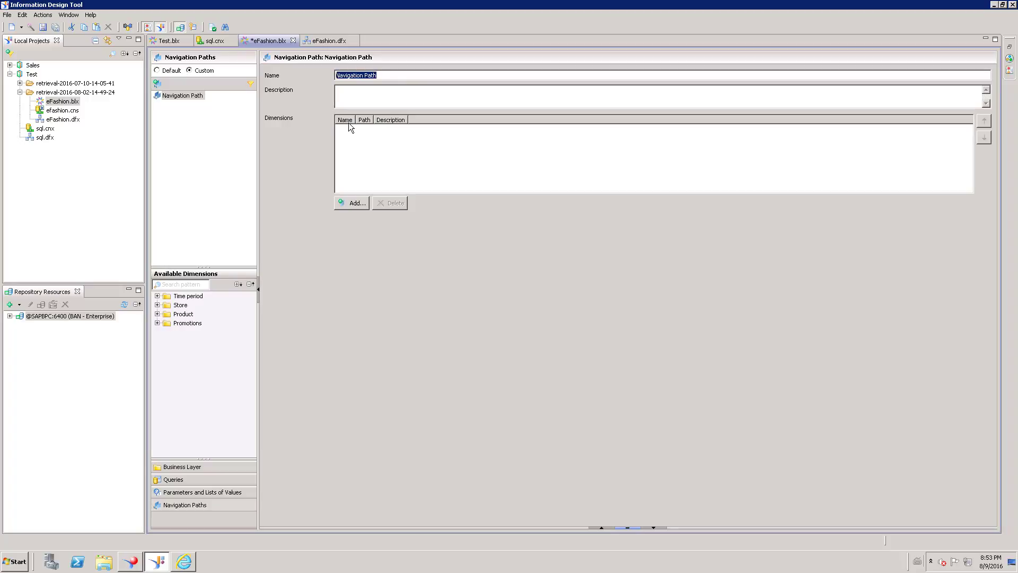
Name the new navigation path 'Outlet' and confirm the name
type("Outlet")
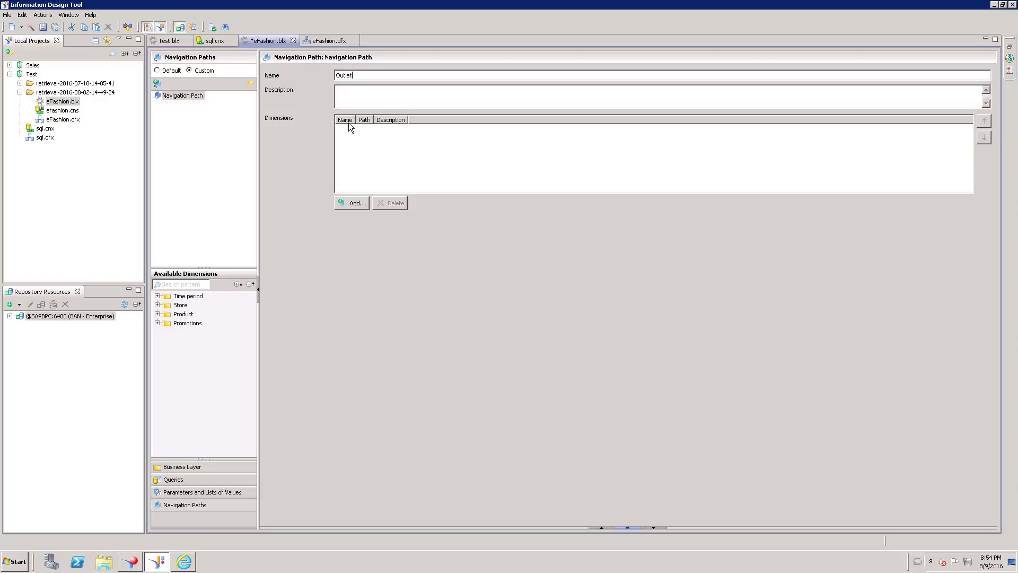
mouse_move(306, 156)
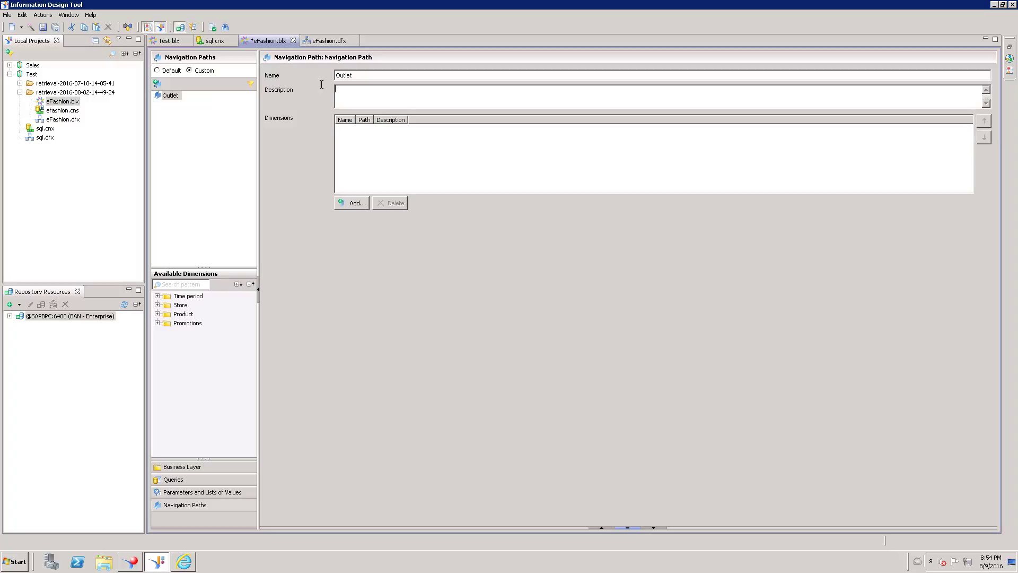
double_click(343, 74)
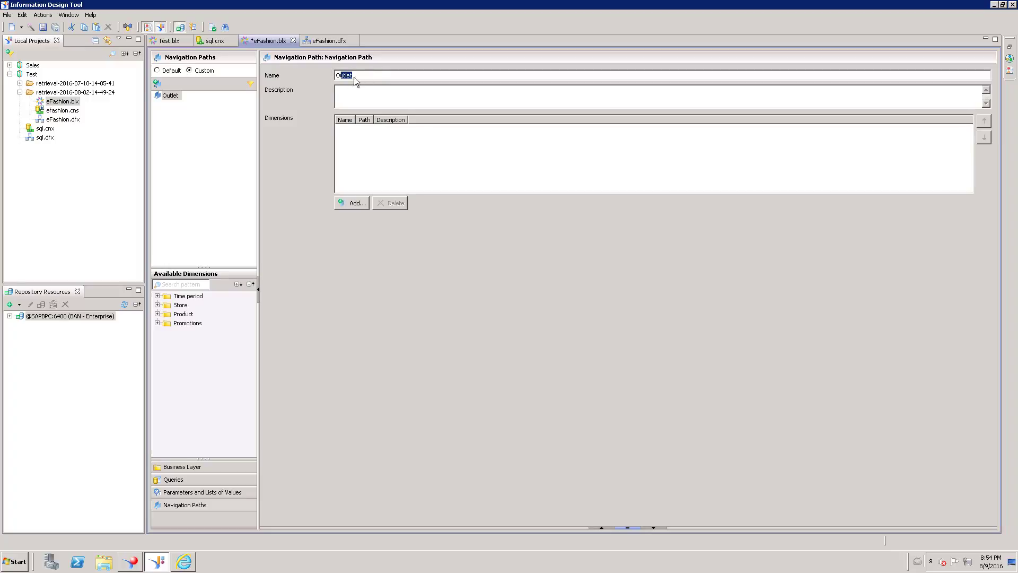
left_click(381, 259)
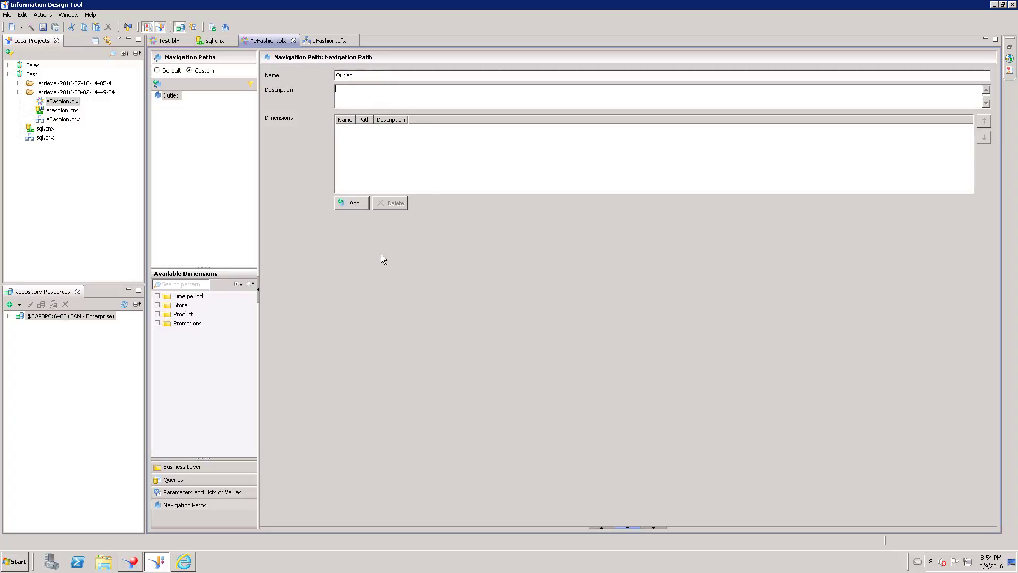
Add Store > State as the first drill dimension of the Outlet path
left_click(352, 202)
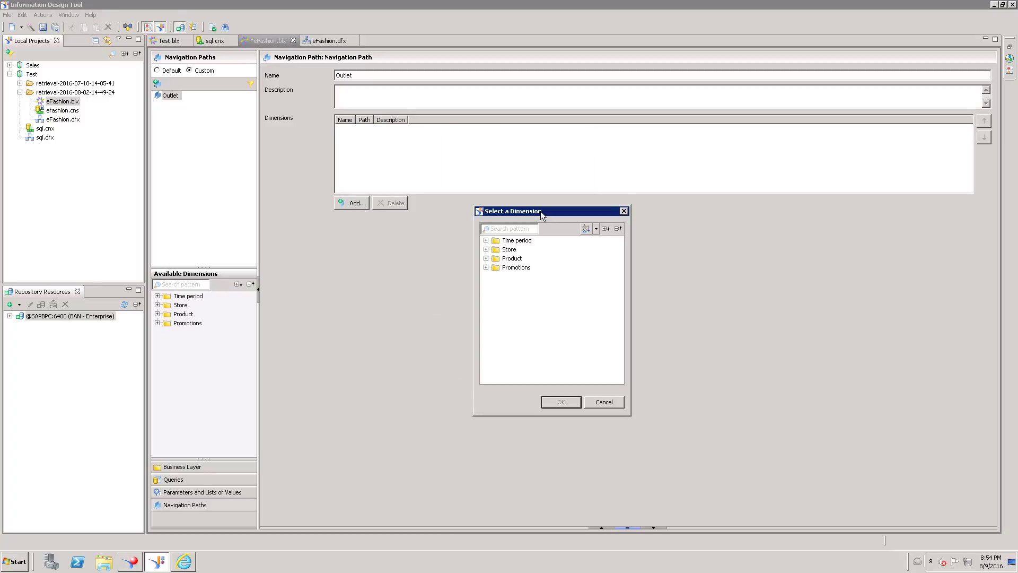
mouse_move(582, 331)
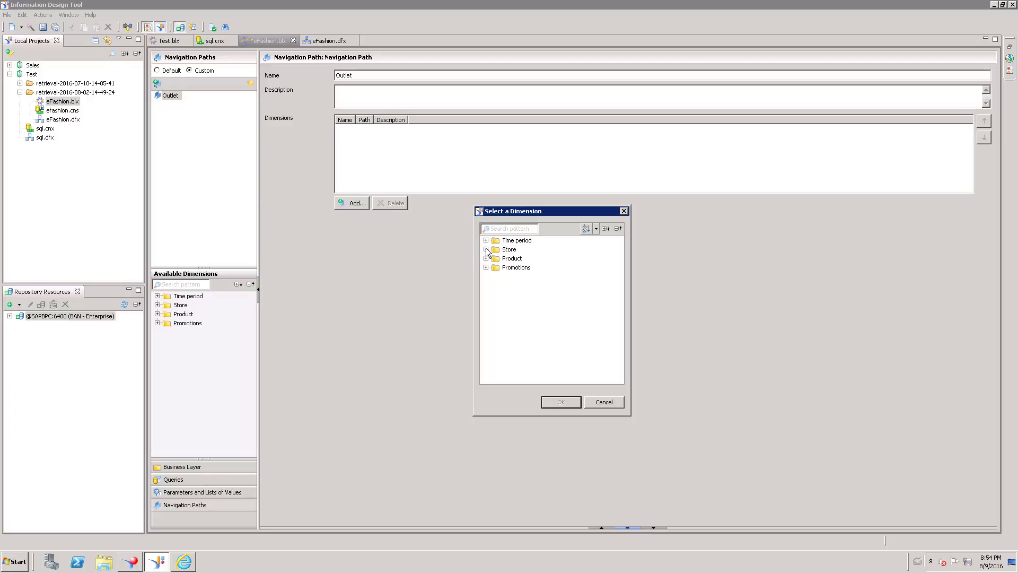
left_click(487, 249)
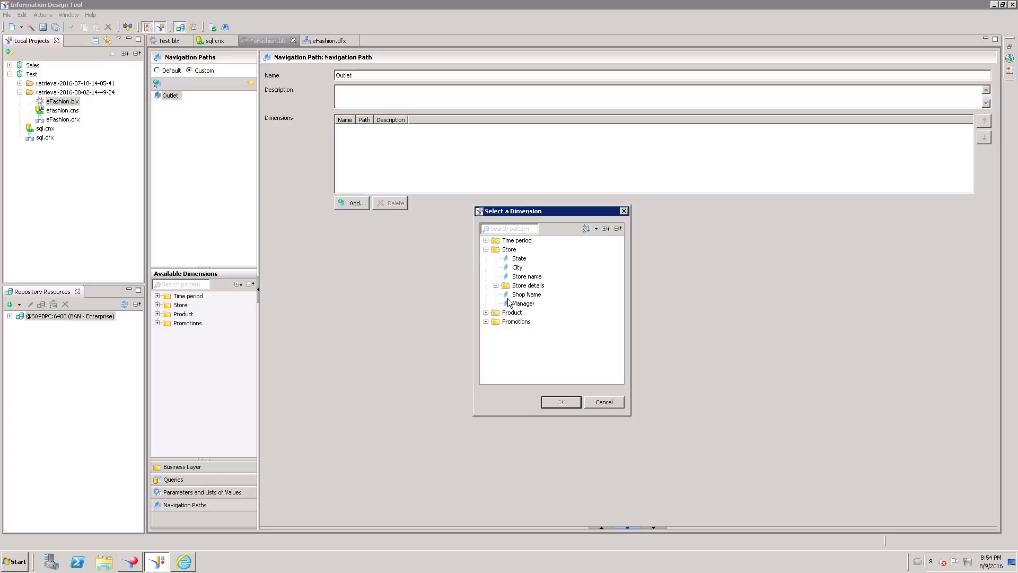
mouse_move(525, 263)
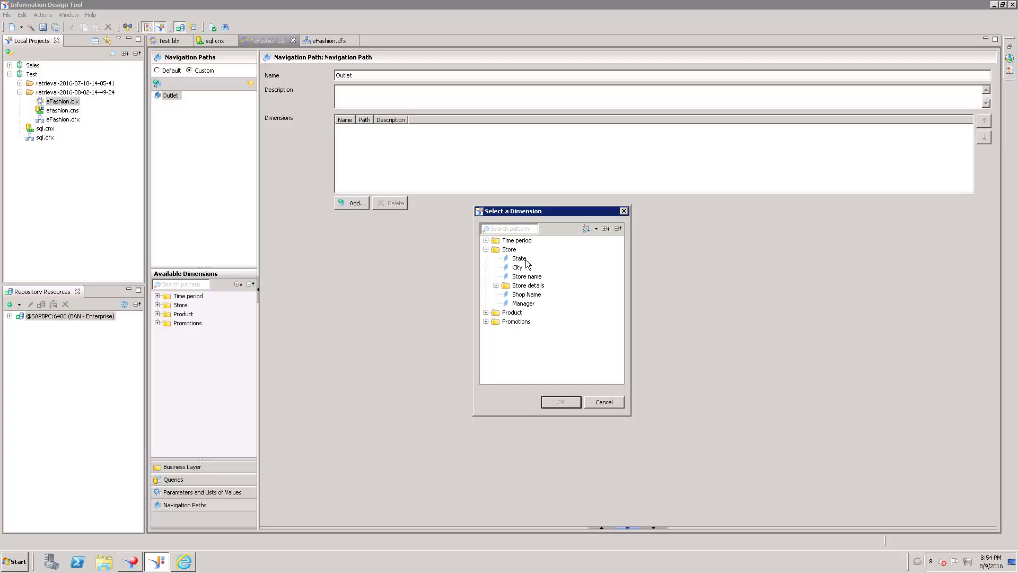
left_click(518, 259)
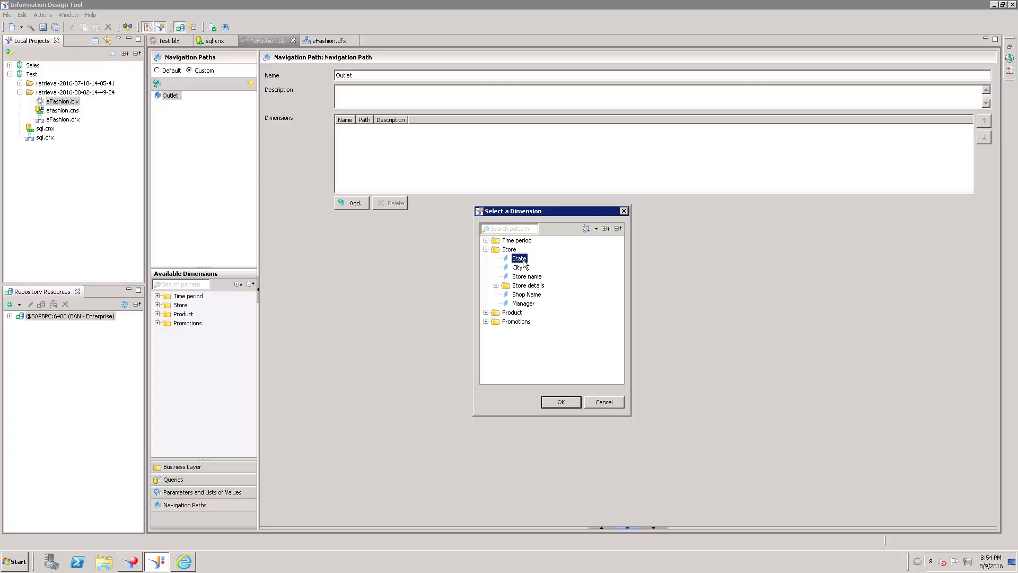
left_click(560, 401)
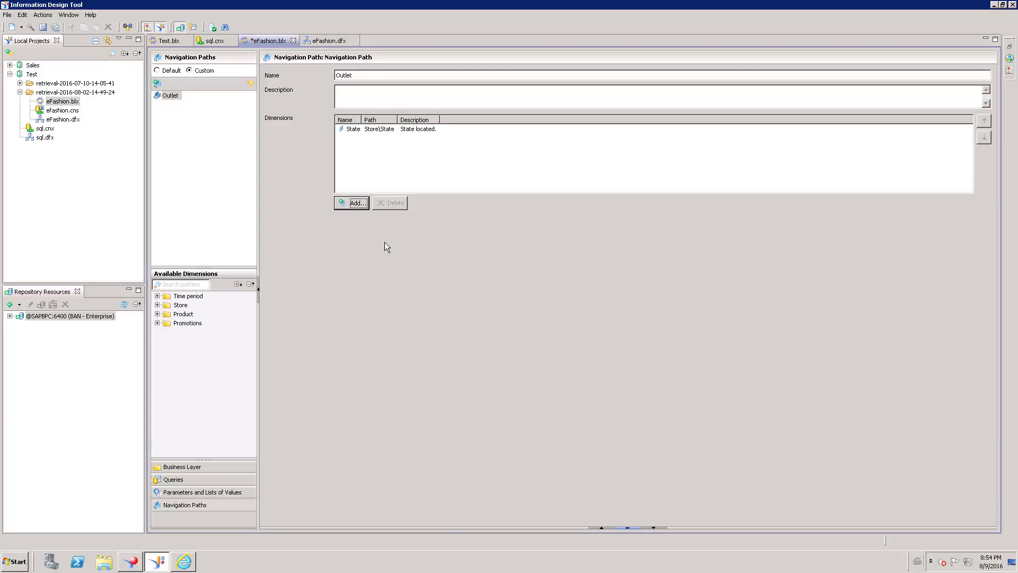
Add City, Shop Name and Manager as the next drill levels of the Outlet path
left_click(356, 202)
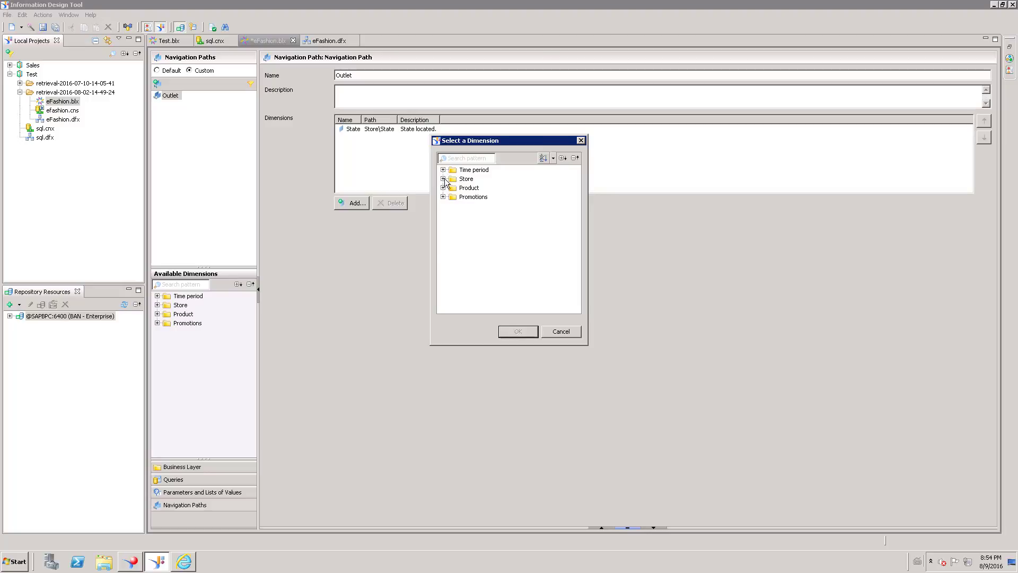
left_click(516, 331)
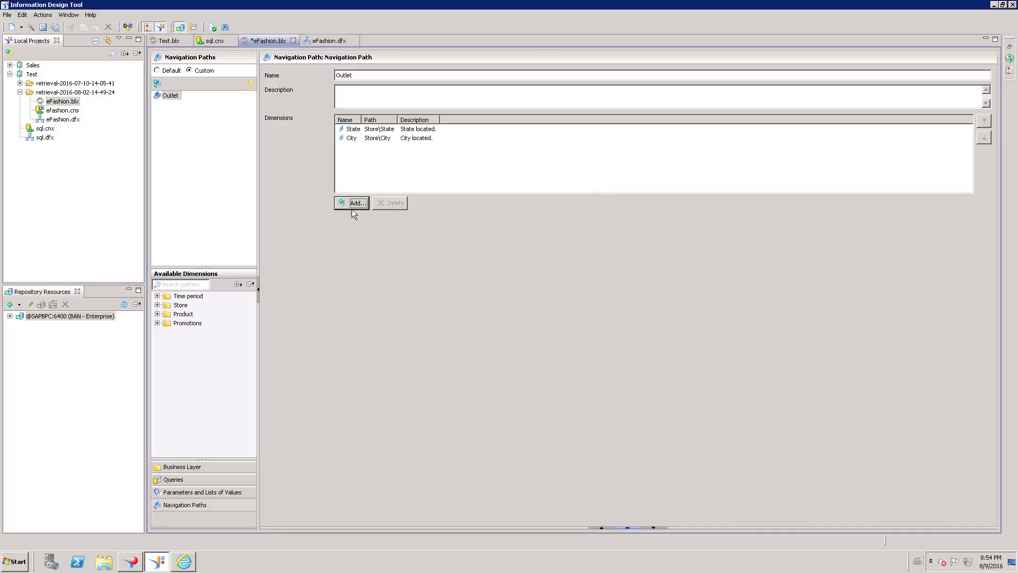
left_click(357, 203)
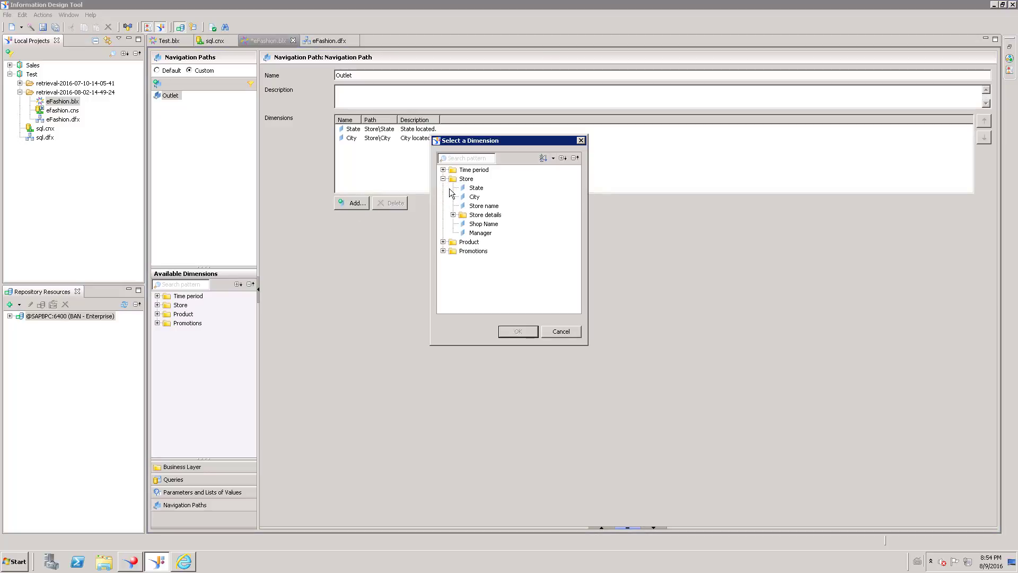
left_click(518, 331)
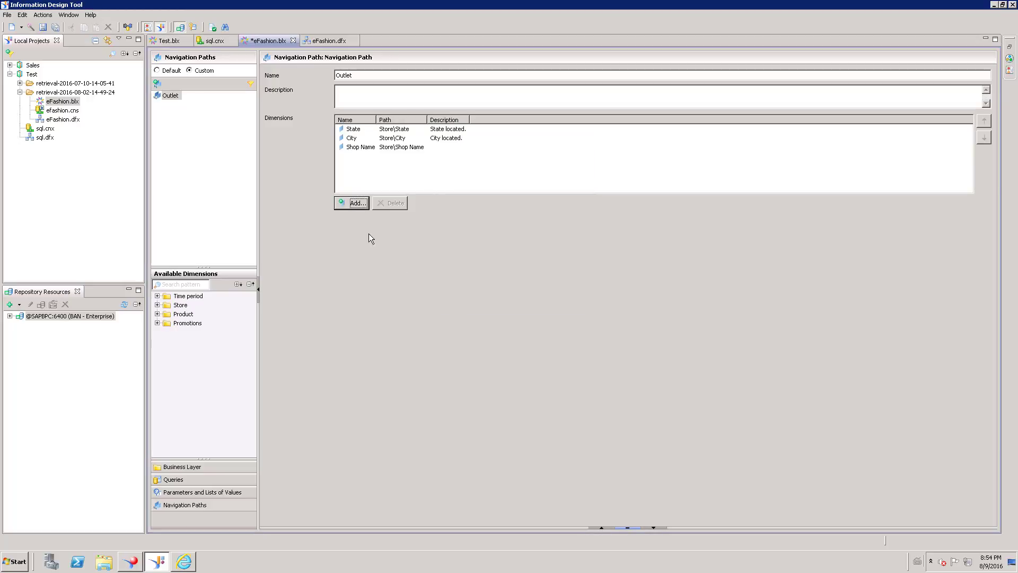
left_click(354, 203)
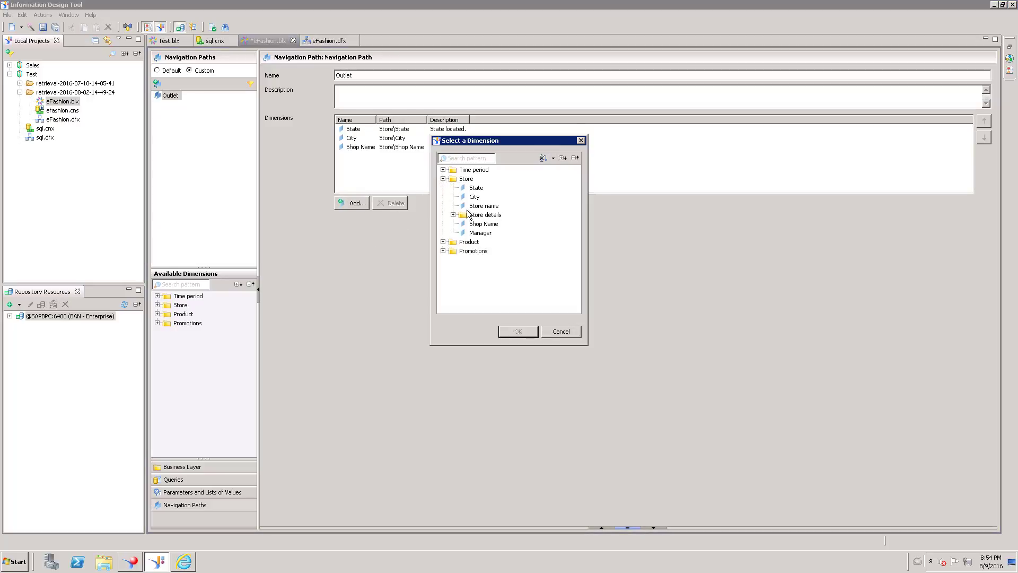
left_click(517, 331)
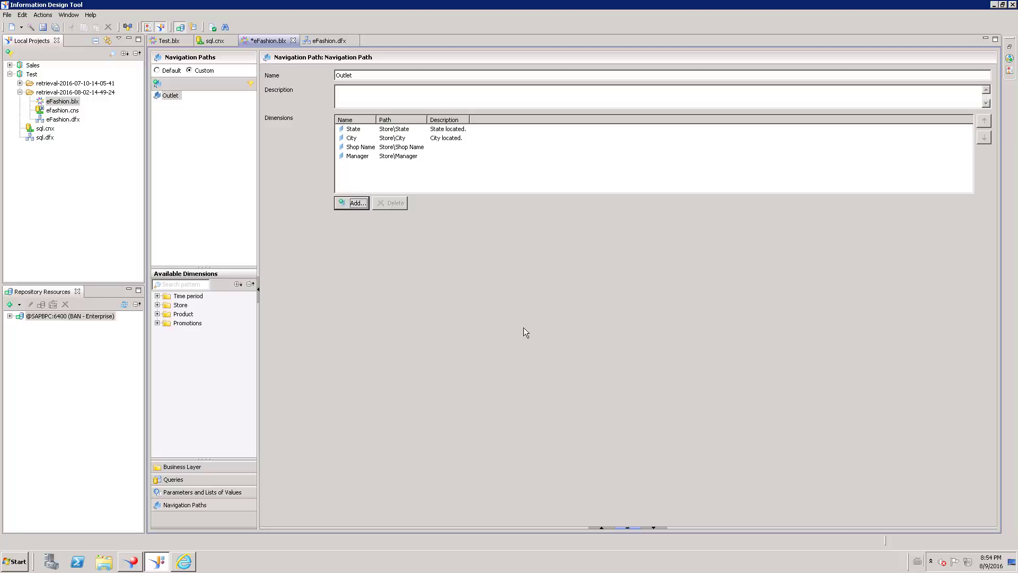
mouse_move(387, 187)
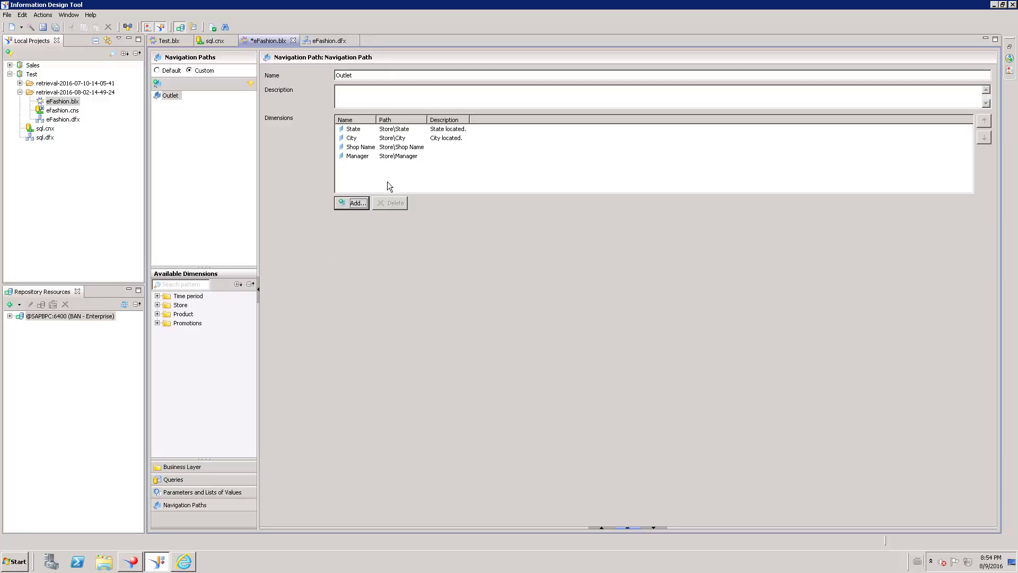
mouse_move(379, 157)
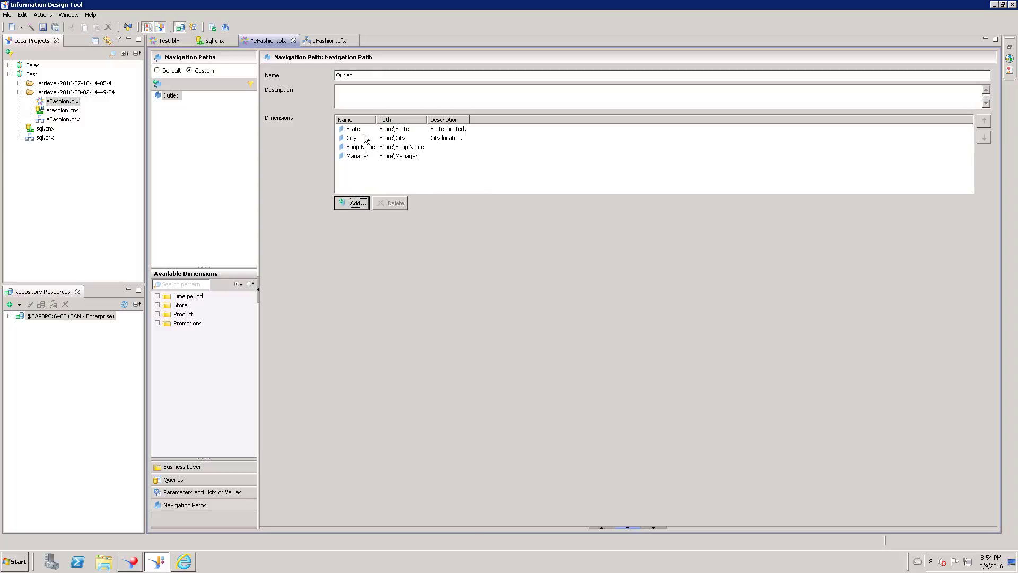
mouse_move(363, 140)
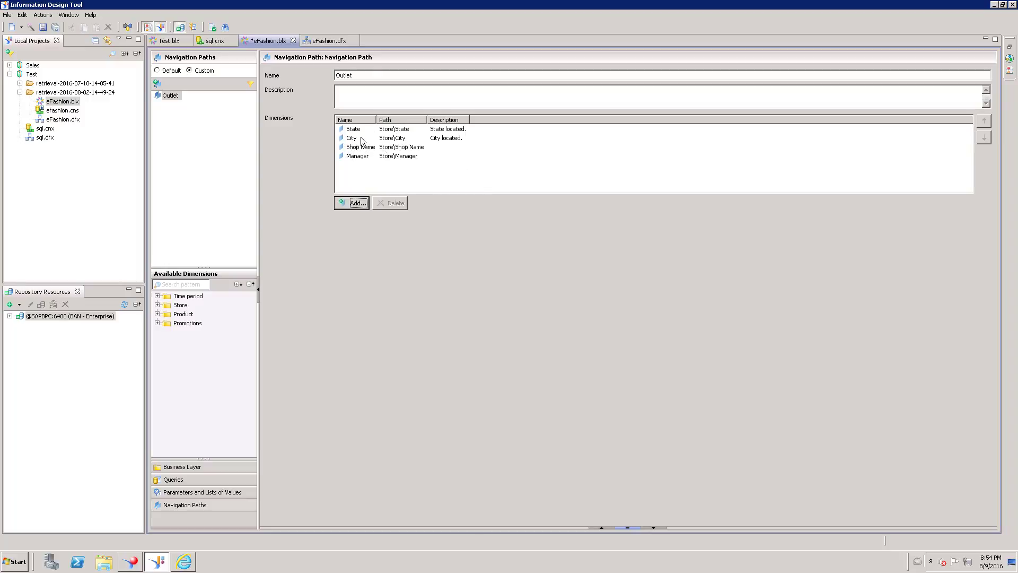
mouse_move(348, 155)
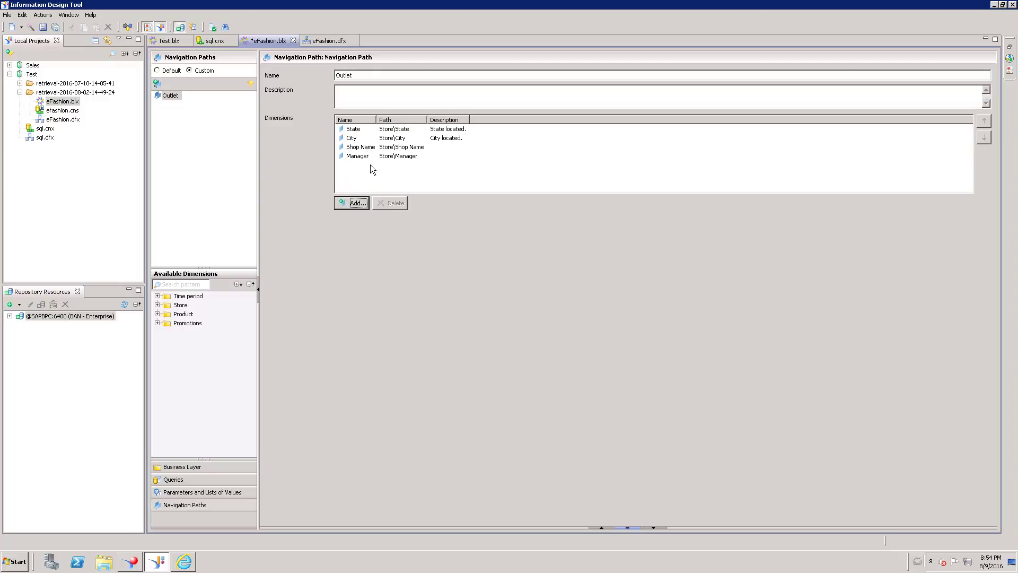
mouse_move(336, 169)
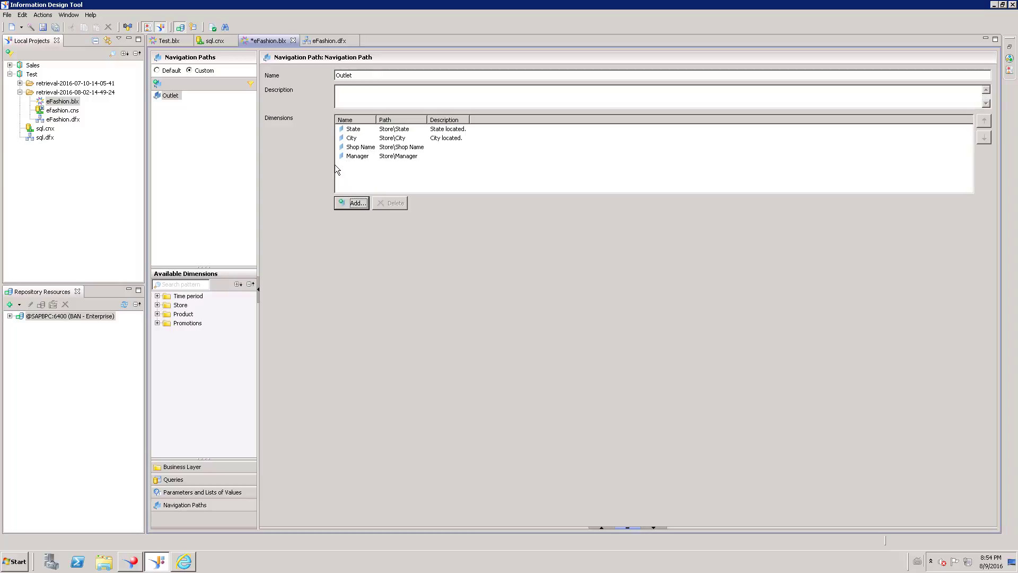
mouse_move(338, 134)
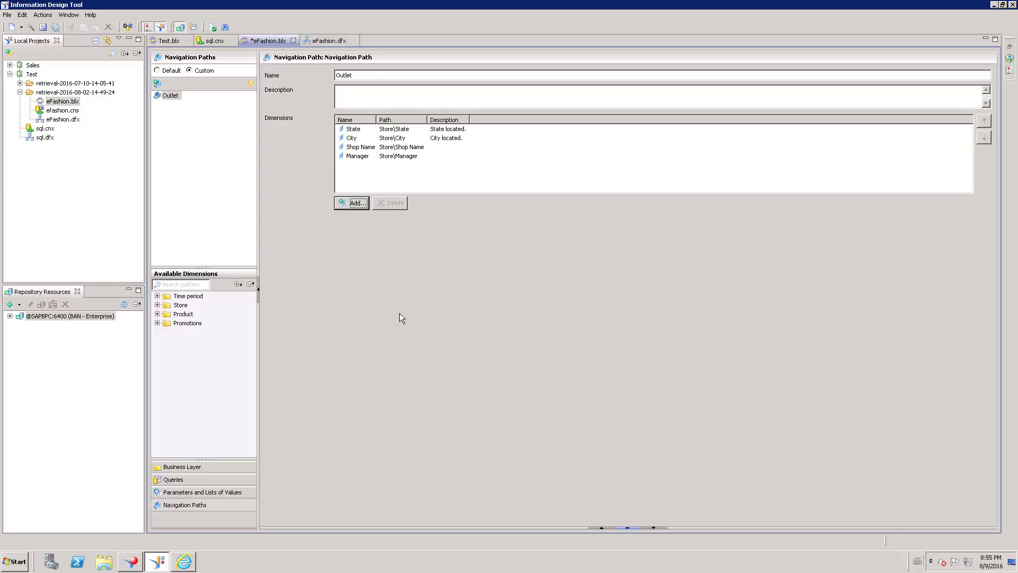
mouse_move(219, 152)
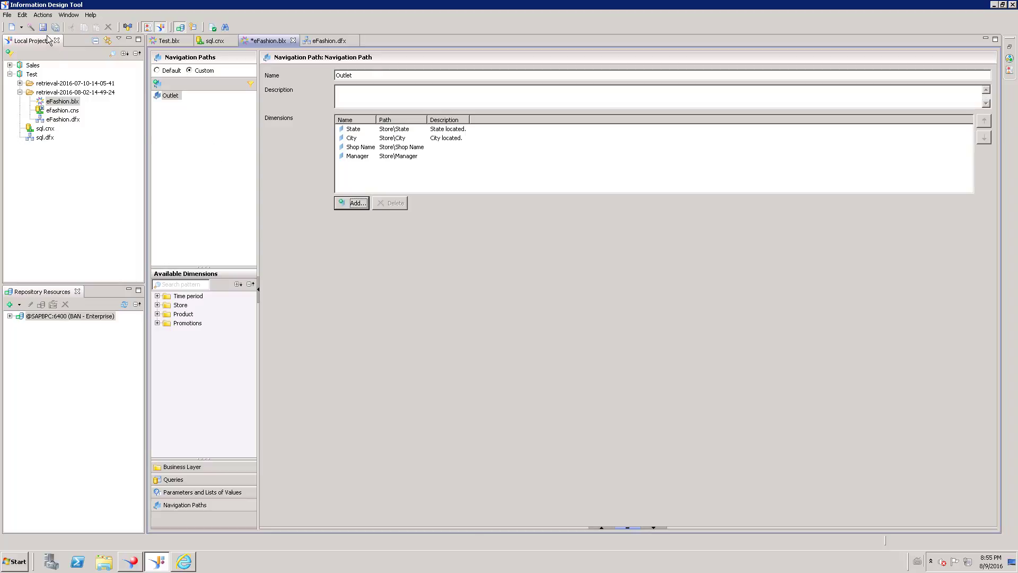
Save eFashion.blx with the completed Outlet navigation path
left_click(42, 26)
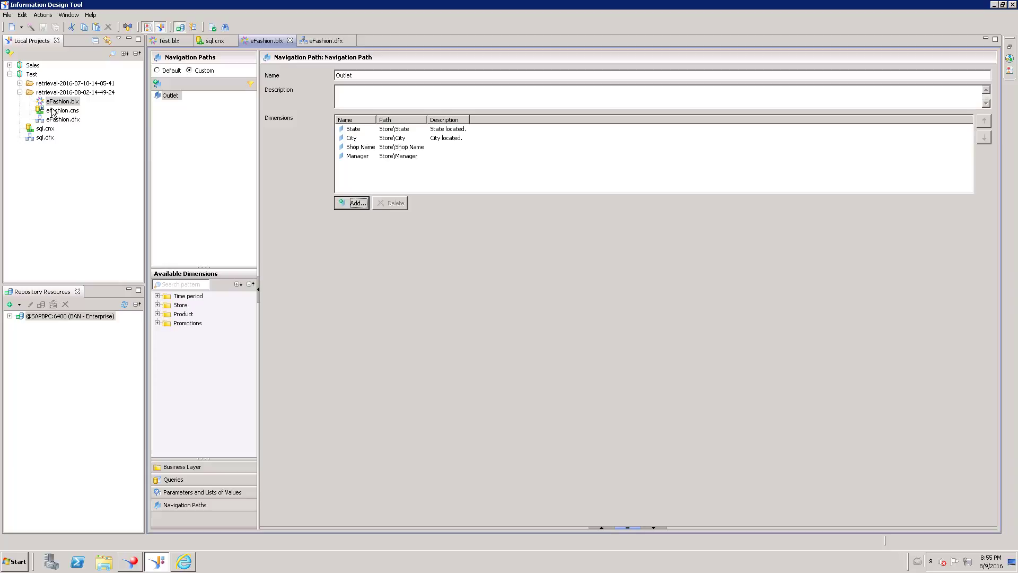
mouse_move(106, 180)
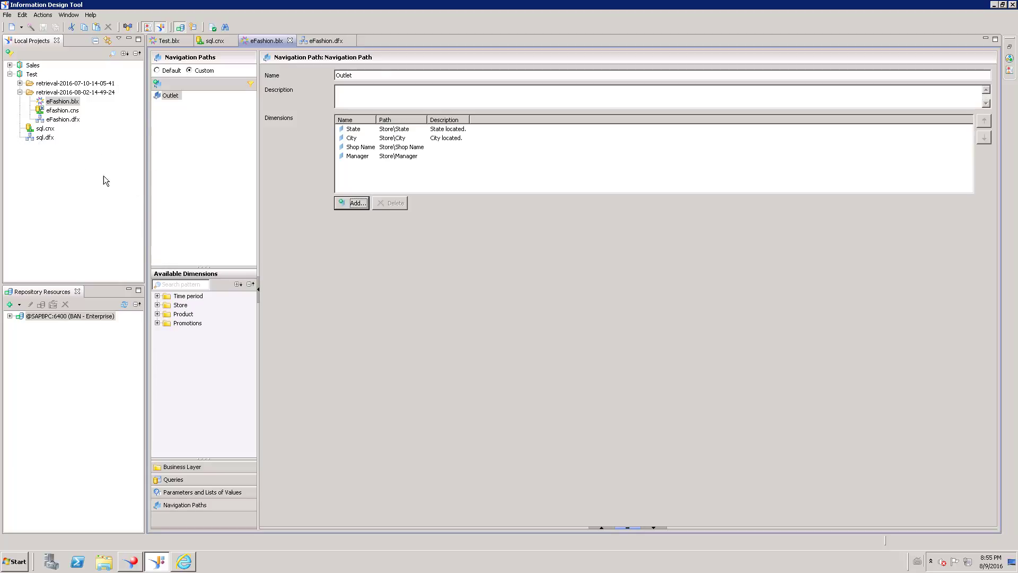
mouse_move(384, 235)
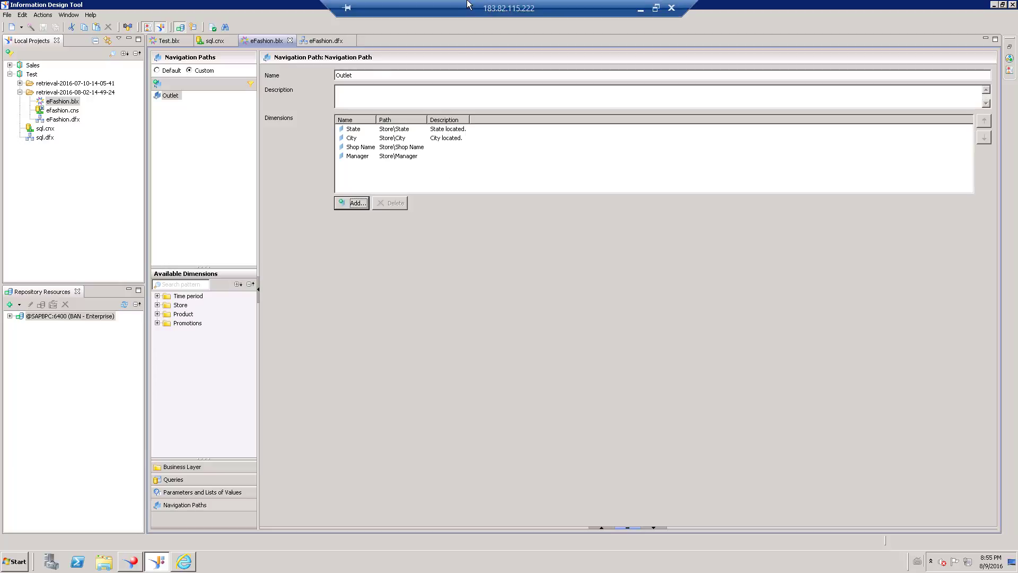
mouse_move(404, 114)
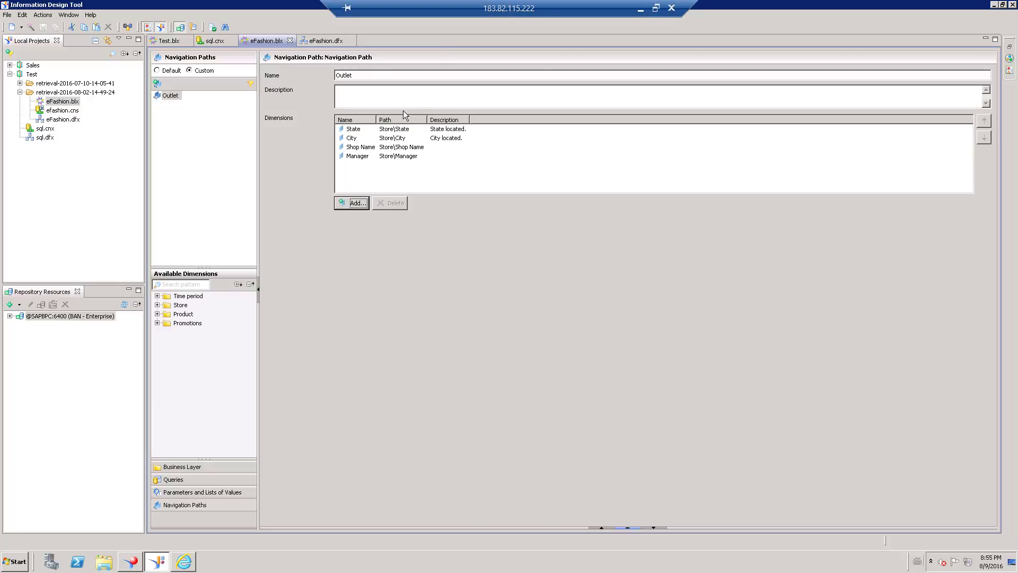